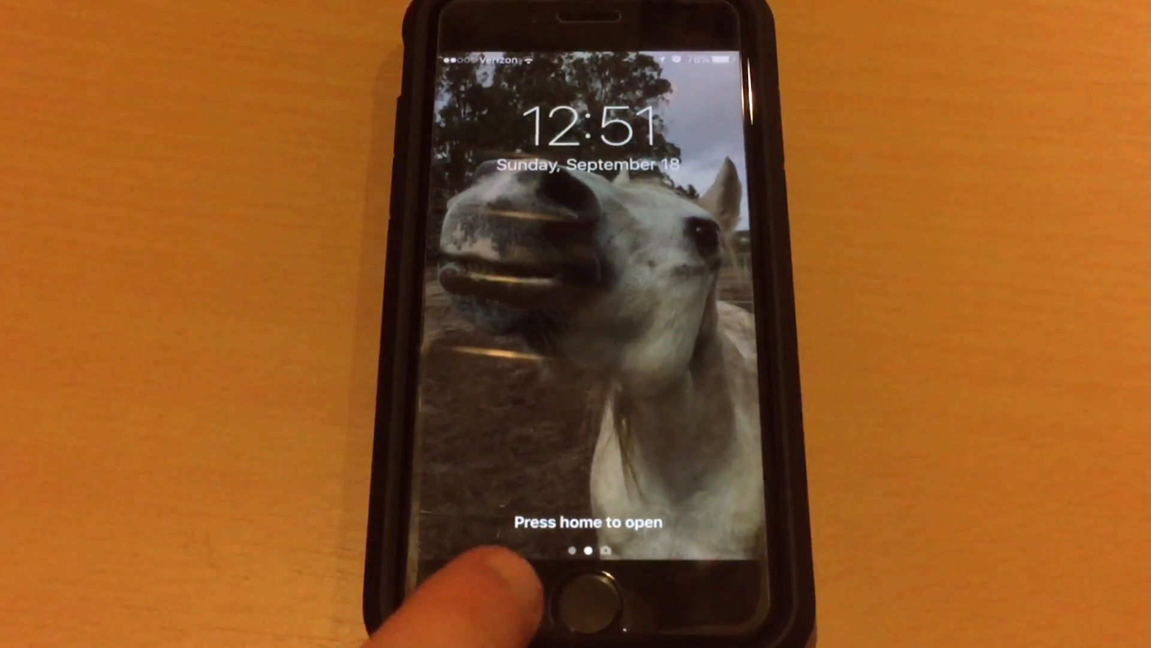
Unlock the iPhone and navigate Settings > General > Accessibility > Home Button
{"action": "left_click", "coordinate": [586, 584]}
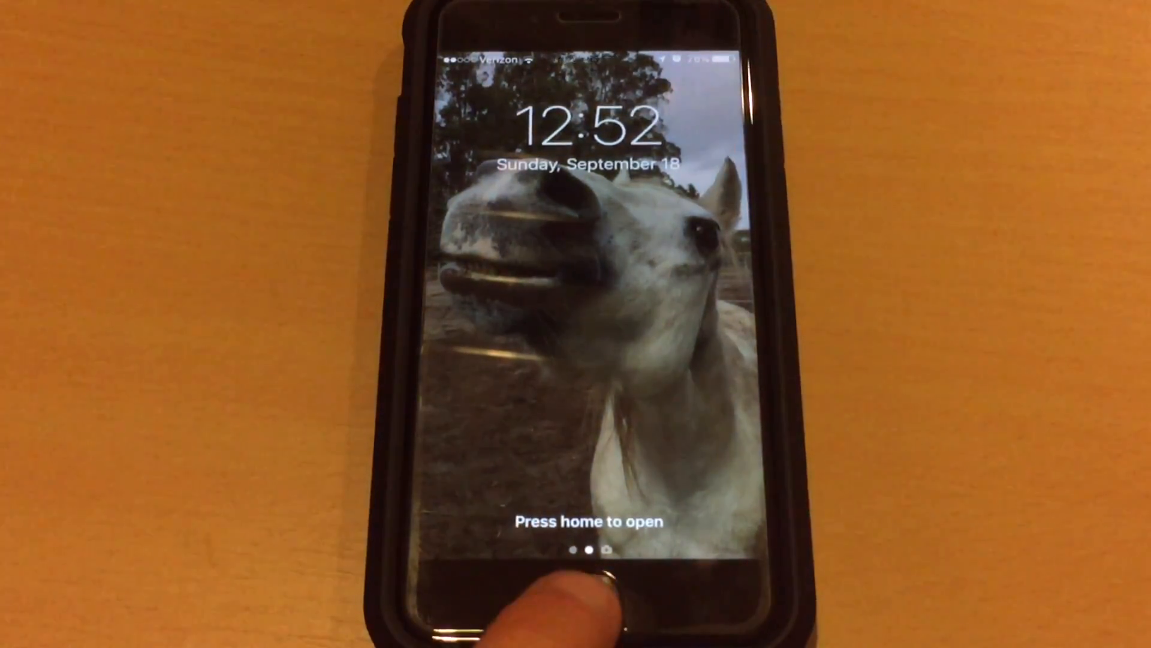
{"action": "key", "text": "home"}
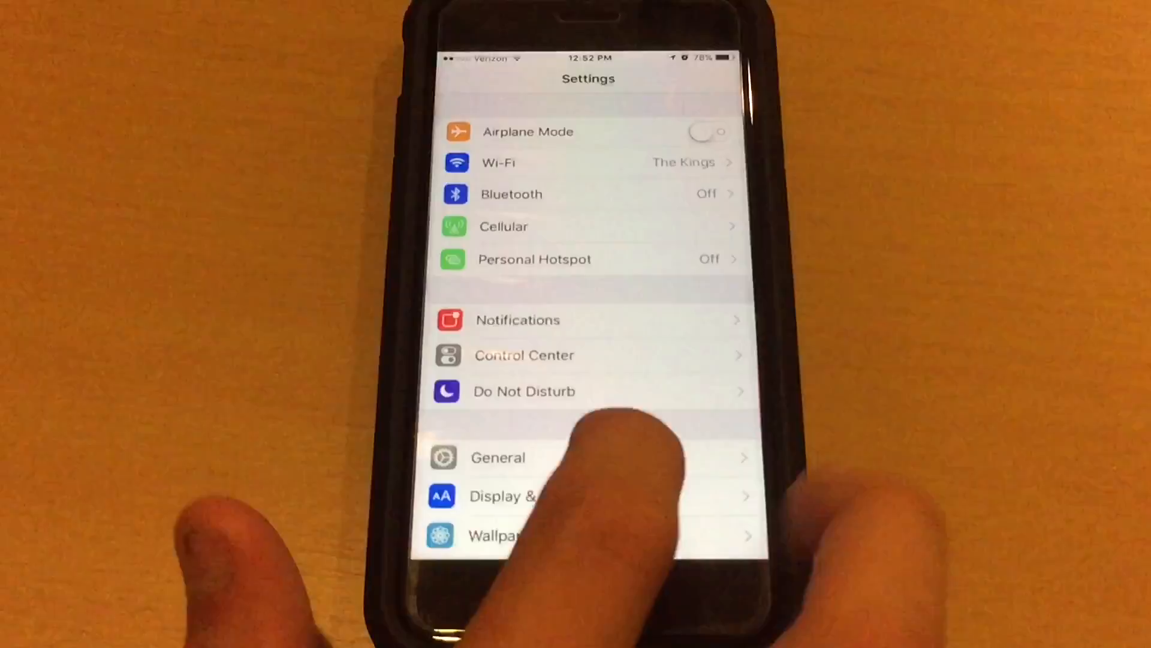
{"action": "left_click", "coordinate": [498, 457]}
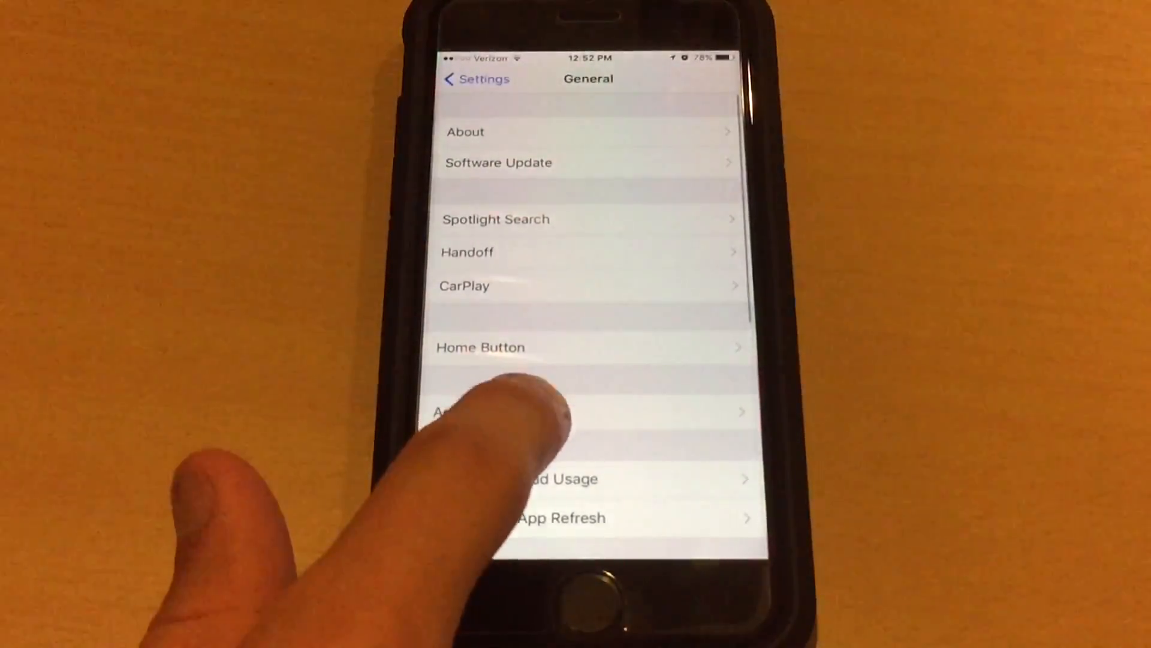
{"action": "left_click", "coordinate": [477, 411]}
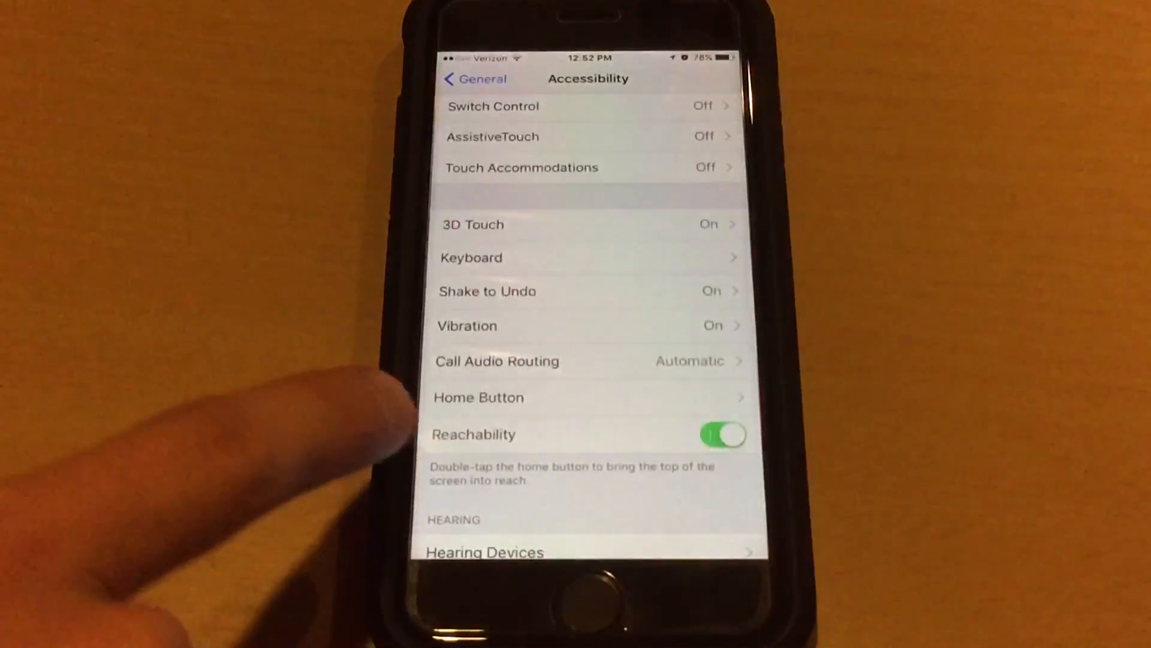
{"action": "left_click", "coordinate": [479, 397]}
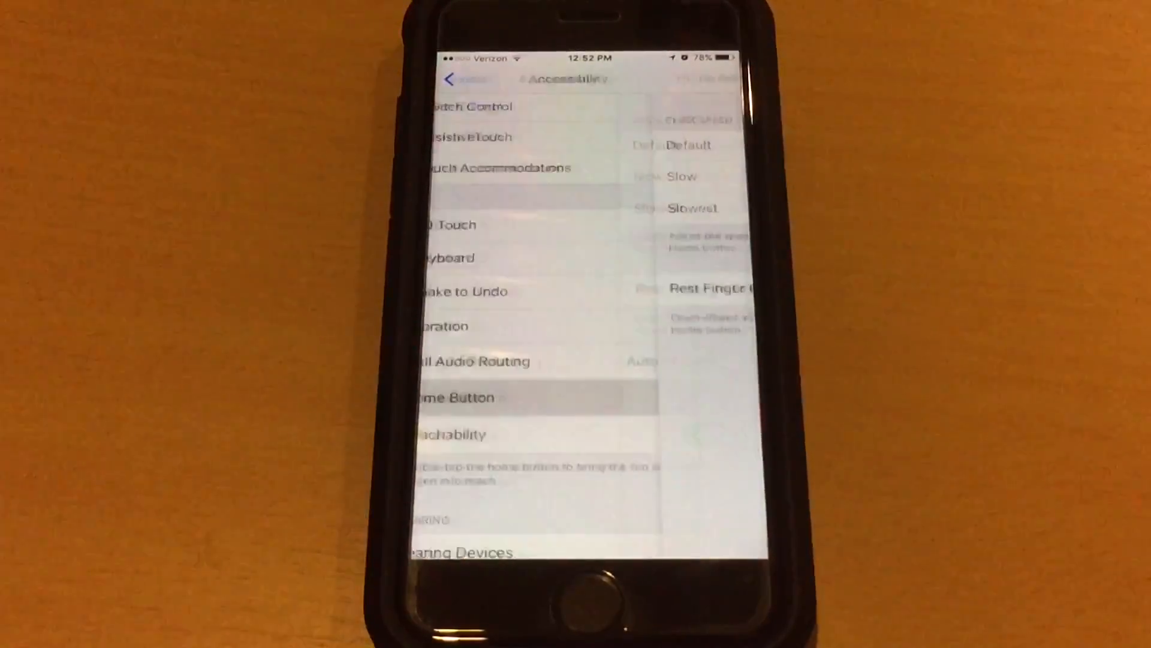
{"action": "left_click", "coordinate": [455, 397]}
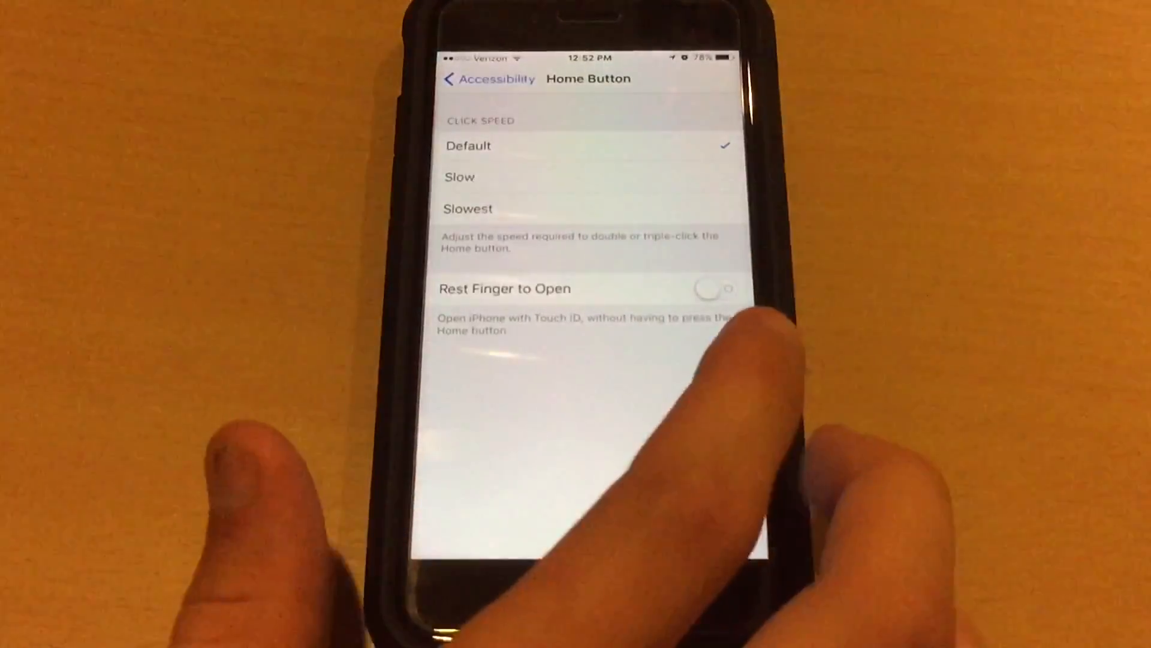
Switch Rest Finger to Open on and go back to the Accessibility list
{"action": "left_click", "coordinate": [716, 288]}
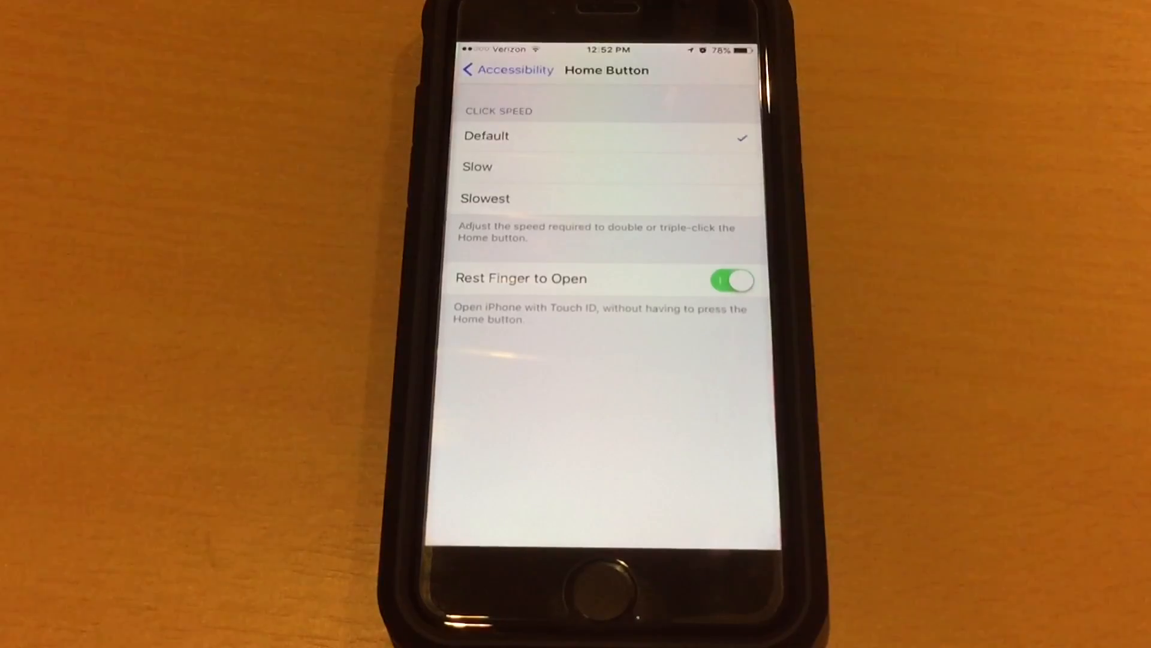
{"action": "left_click", "coordinate": [501, 70]}
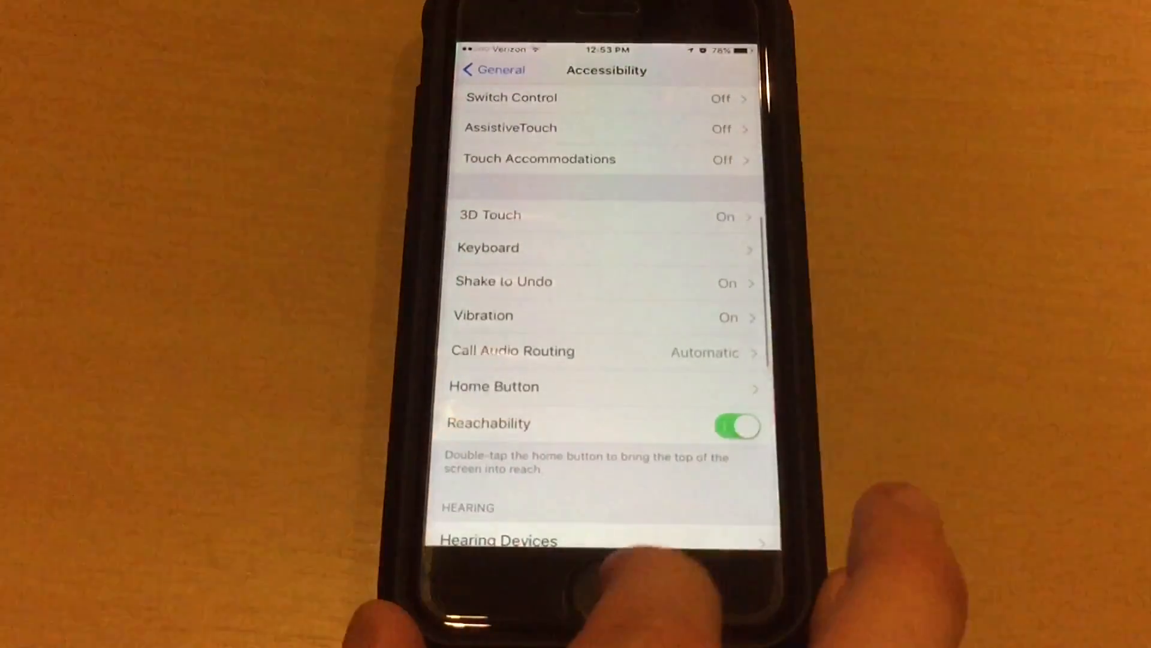